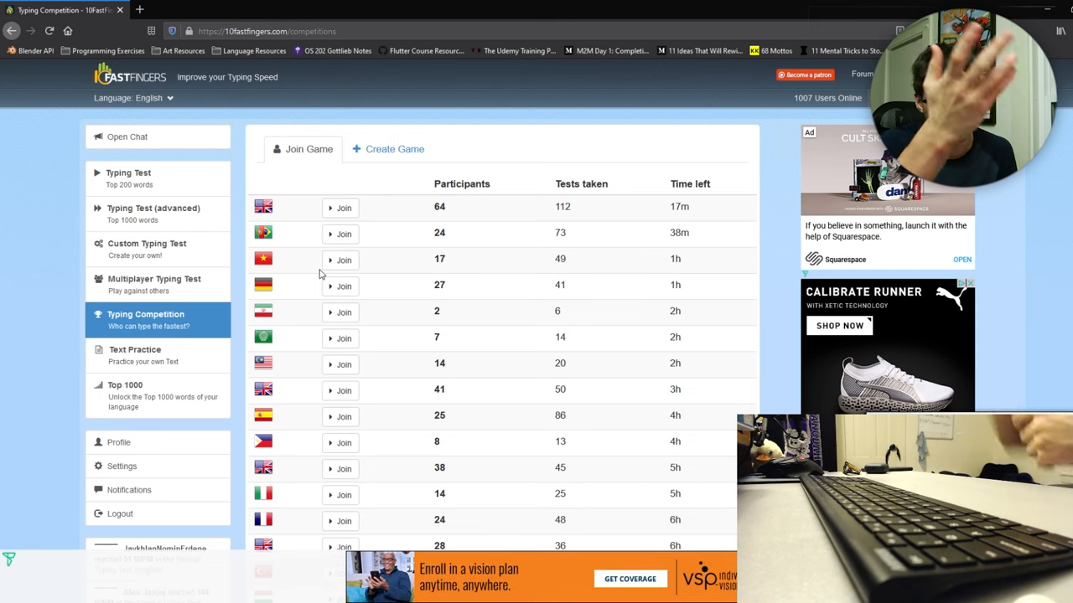
pyautogui.moveTo(103, 391)
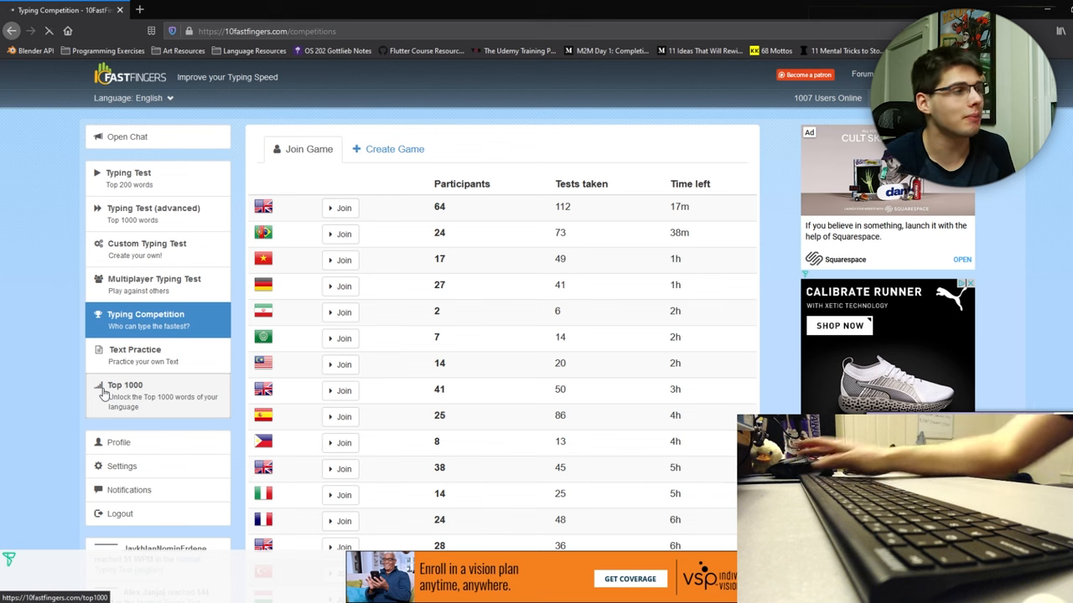
# Open Top 1000 mode, browse Softcore levels, and expand the Hardcore Top 001-100 scores
pyautogui.click(124, 384)
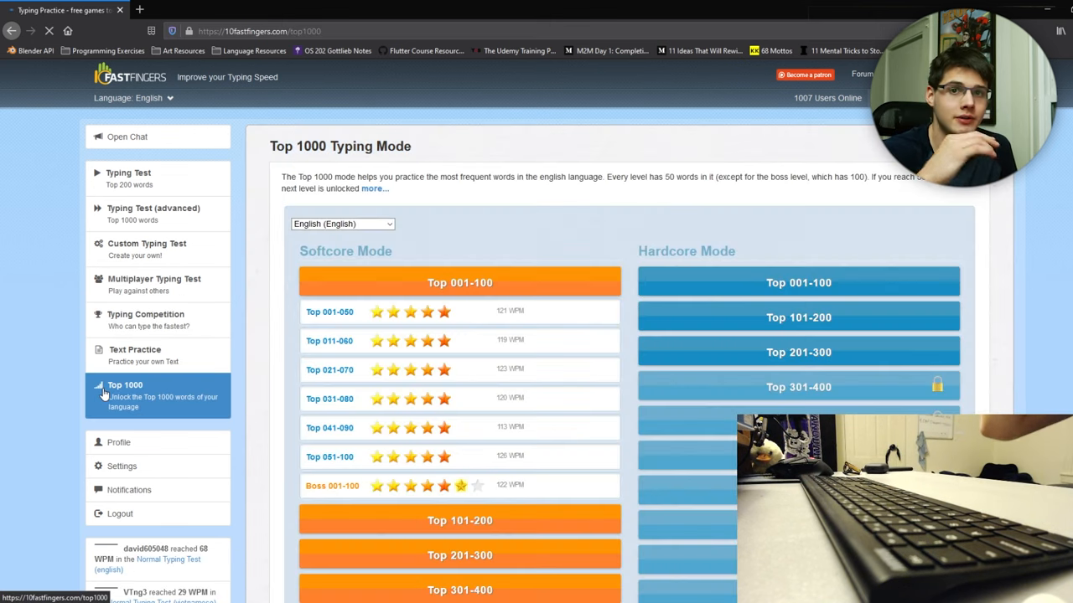
pyautogui.scroll(-3)
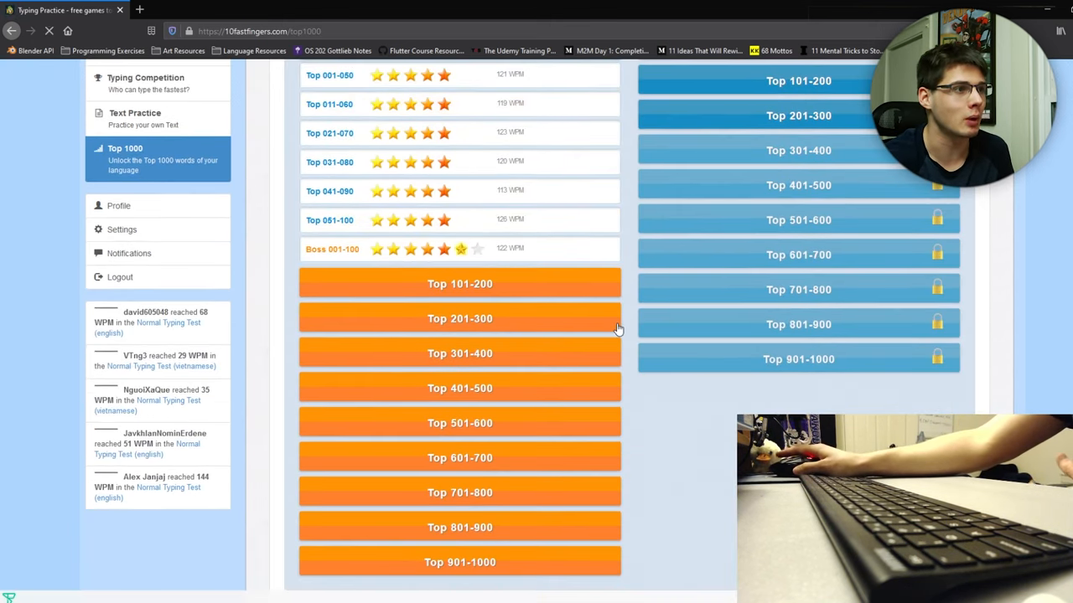
pyautogui.scroll(-3)
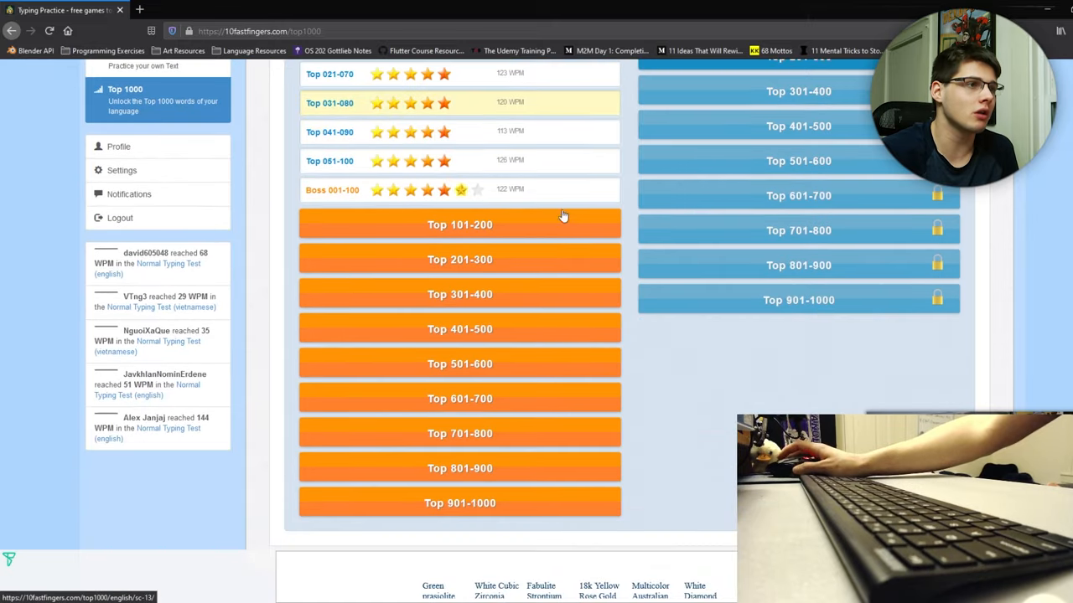
pyautogui.scroll(-3)
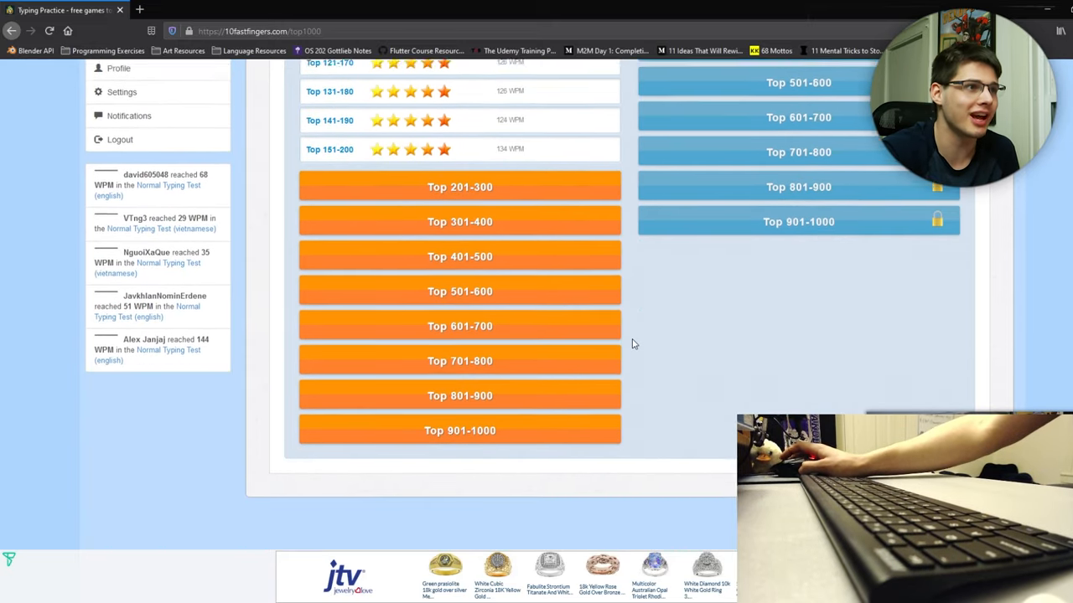
pyautogui.scroll(3)
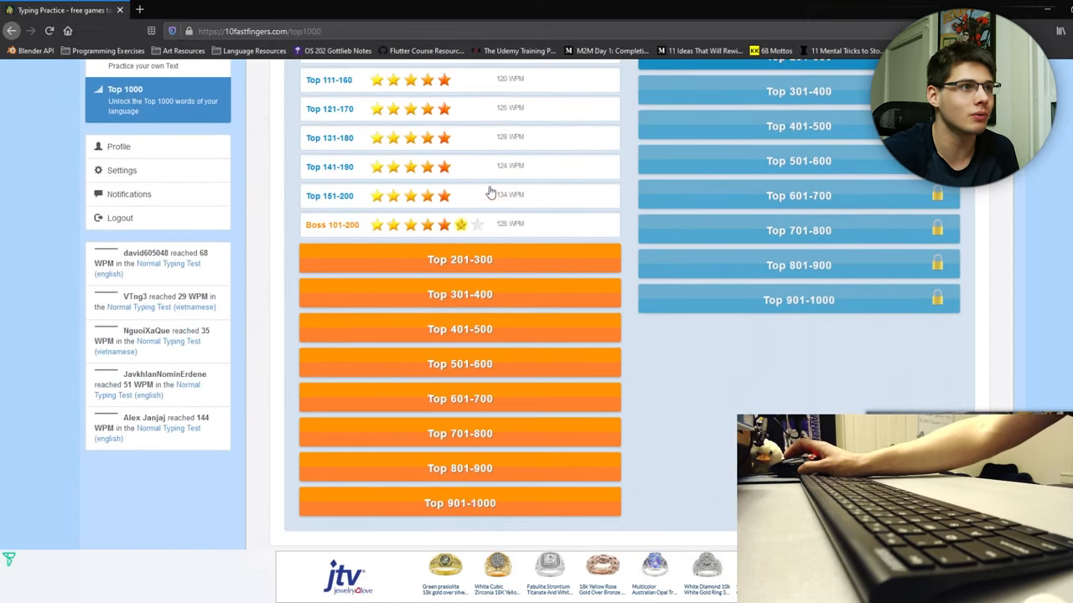
pyautogui.click(459, 503)
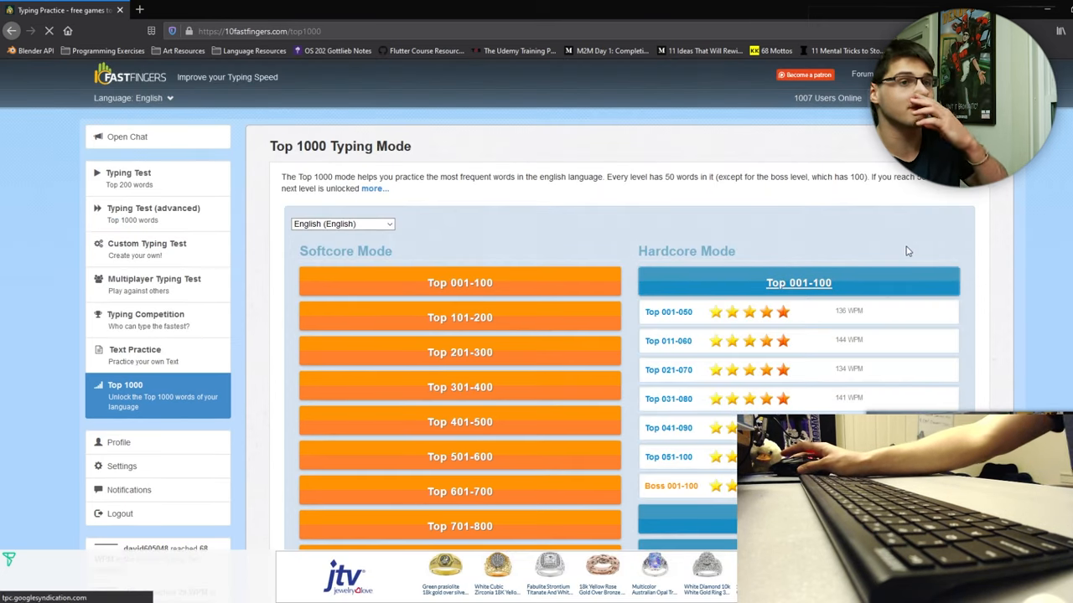
pyautogui.scroll(-3)
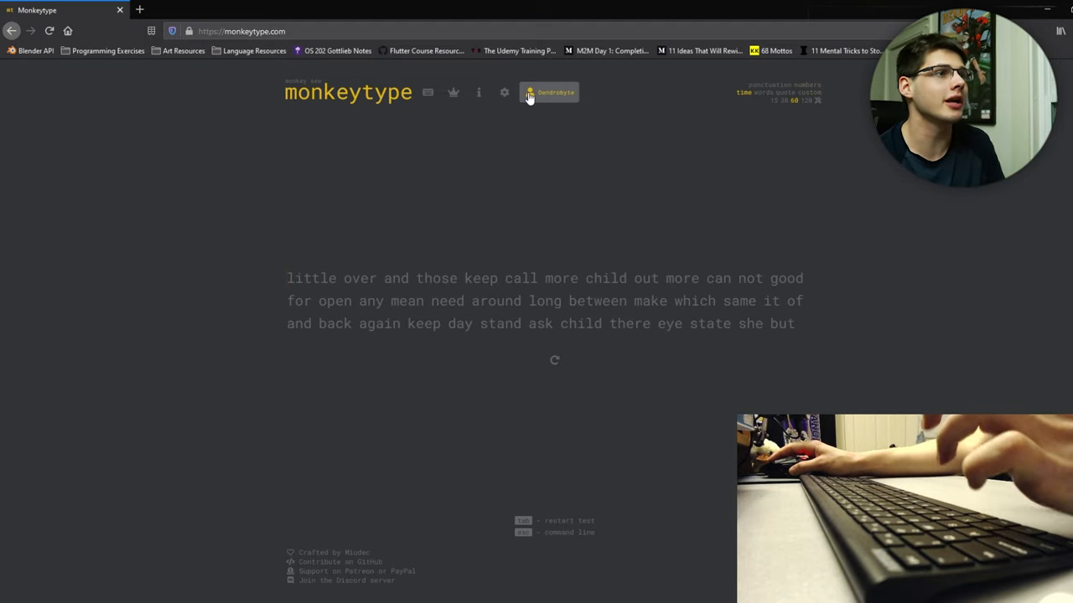
# View account stats (13 tests, 177.58 WPM 30-second best), then return to the test
pyautogui.click(549, 92)
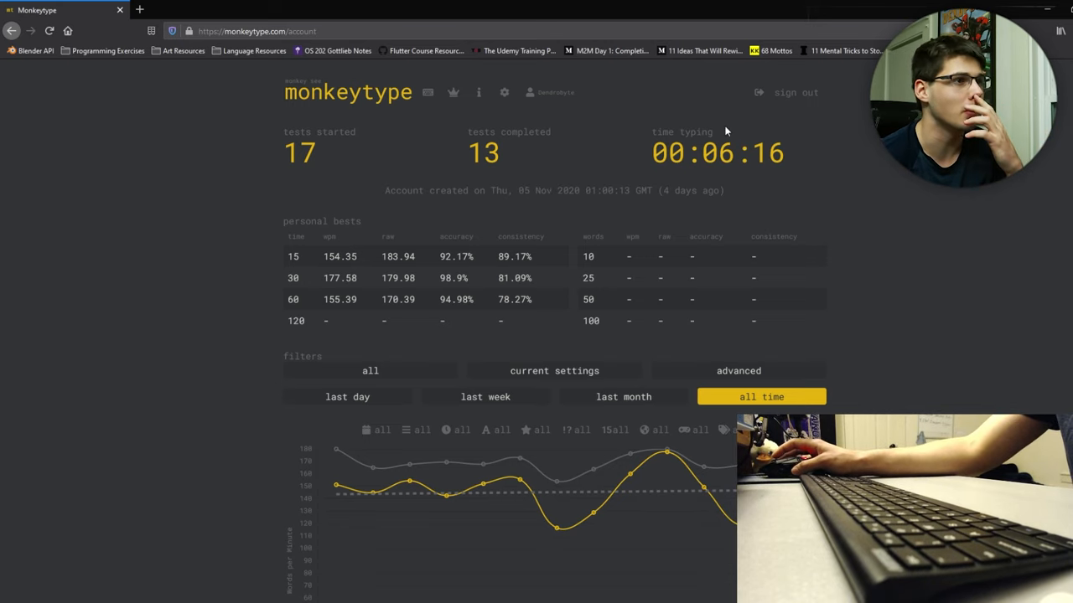
pyautogui.click(347, 93)
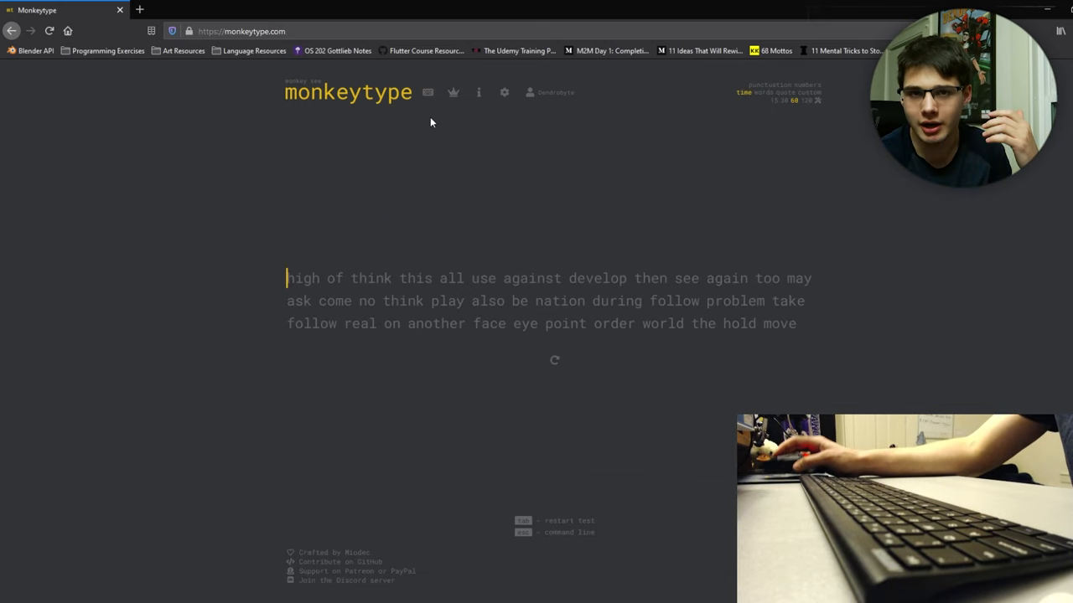
pyautogui.moveTo(515, 237)
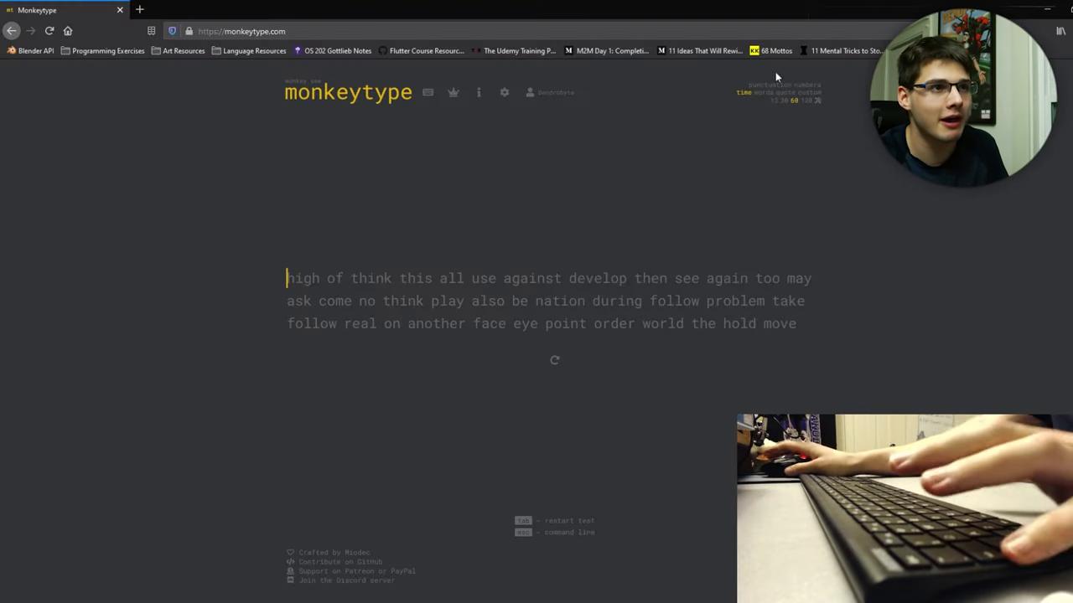
# Start the 60-second English word test and type the first lines of words
pyautogui.click(797, 90)
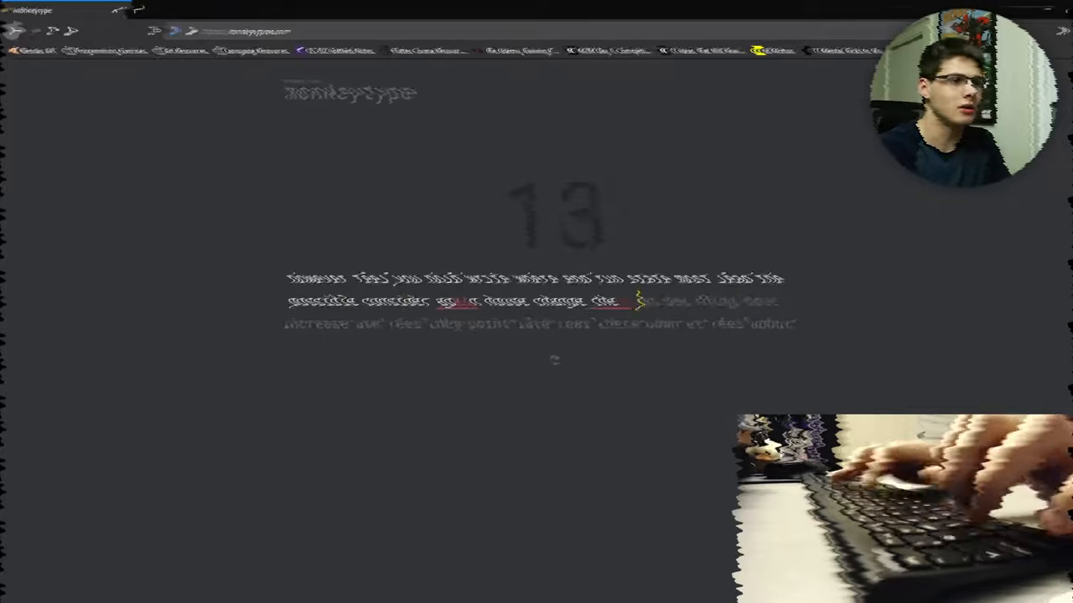
pyautogui.press('Return')
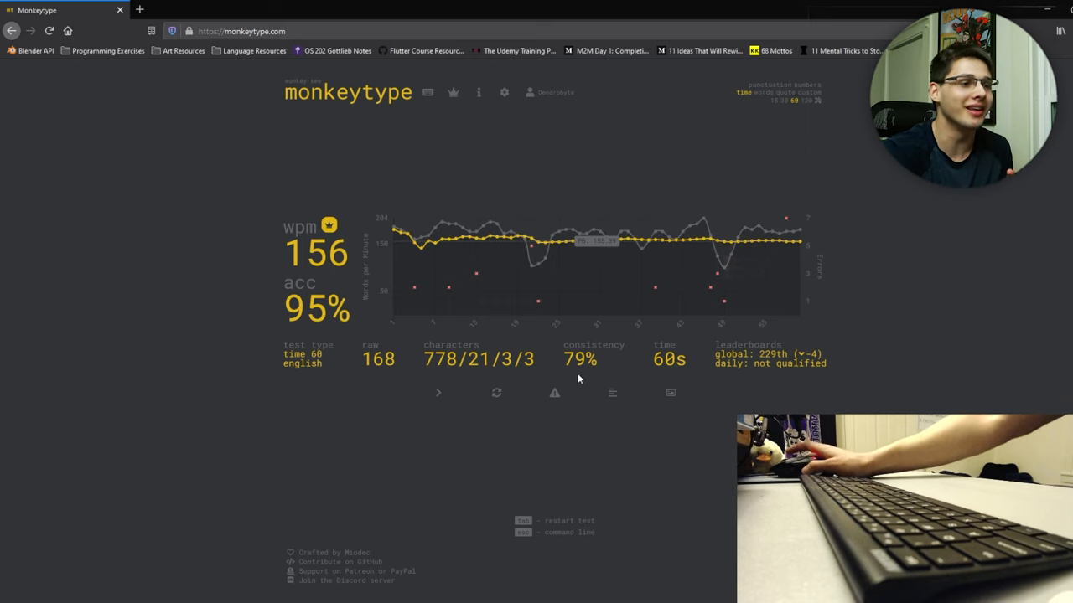
pyautogui.moveTo(503, 243)
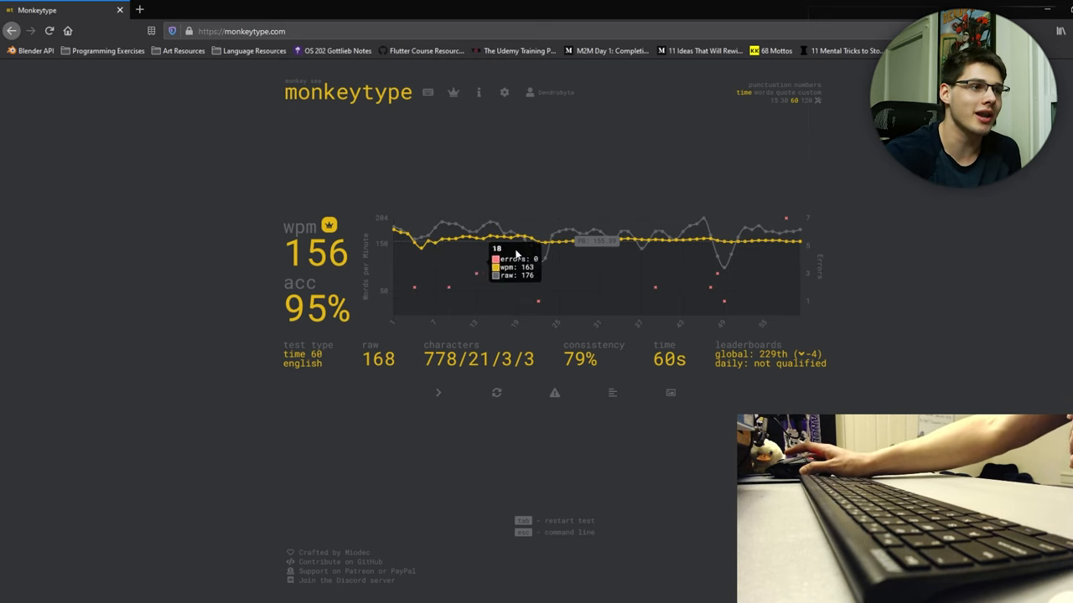
pyautogui.moveTo(561, 247)
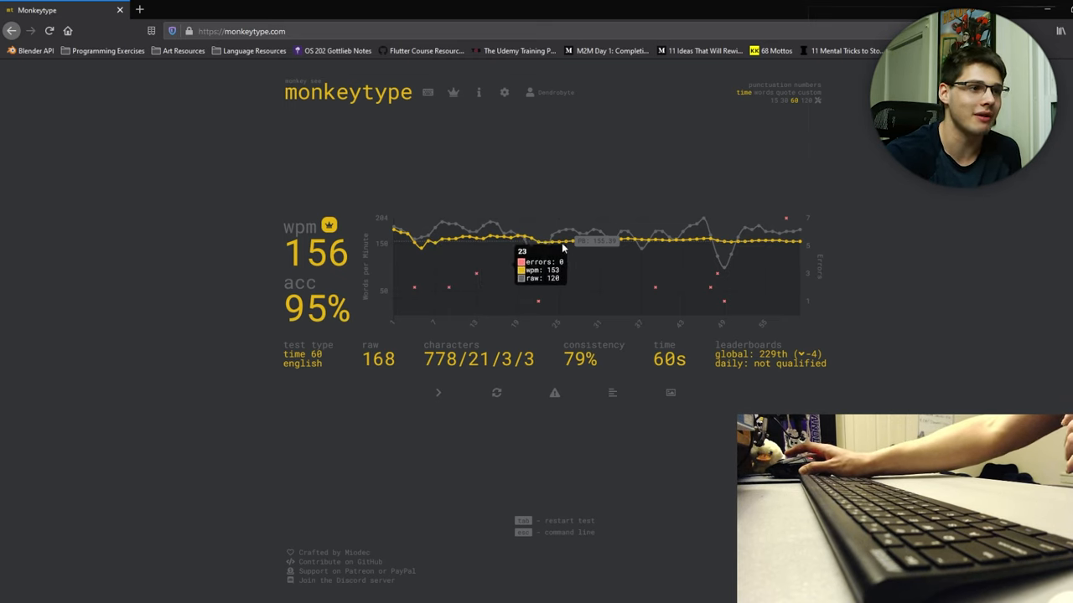
pyautogui.moveTo(665, 242)
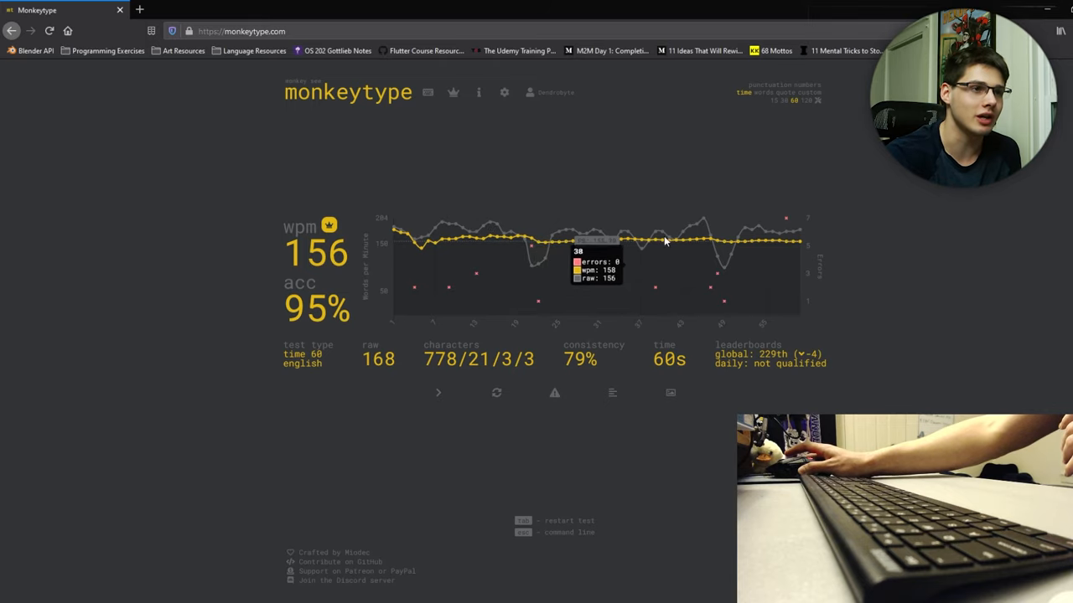
pyautogui.moveTo(707, 222)
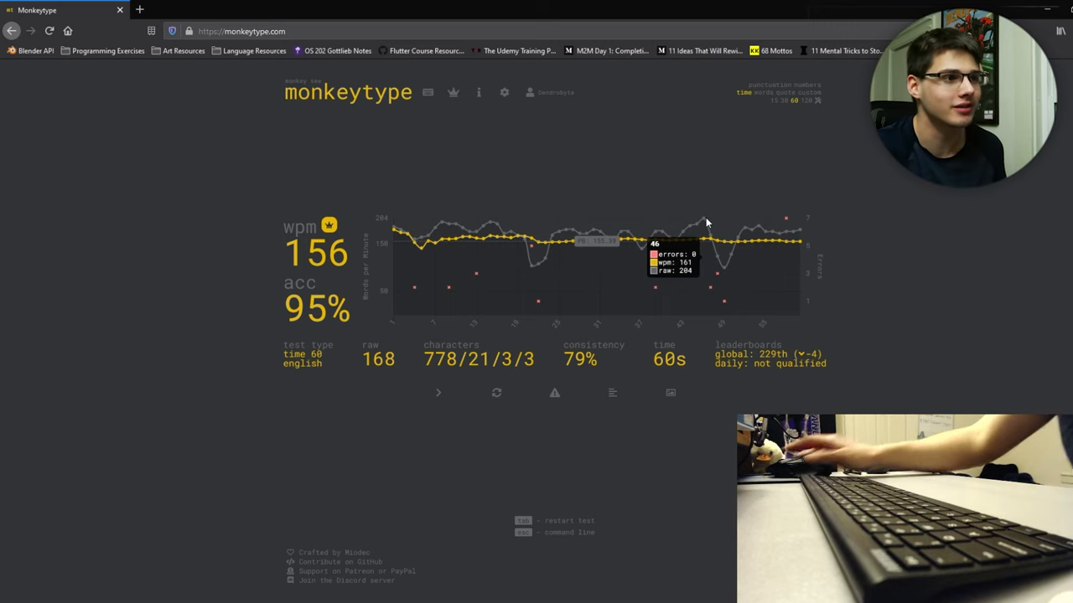
pyautogui.moveTo(448, 398)
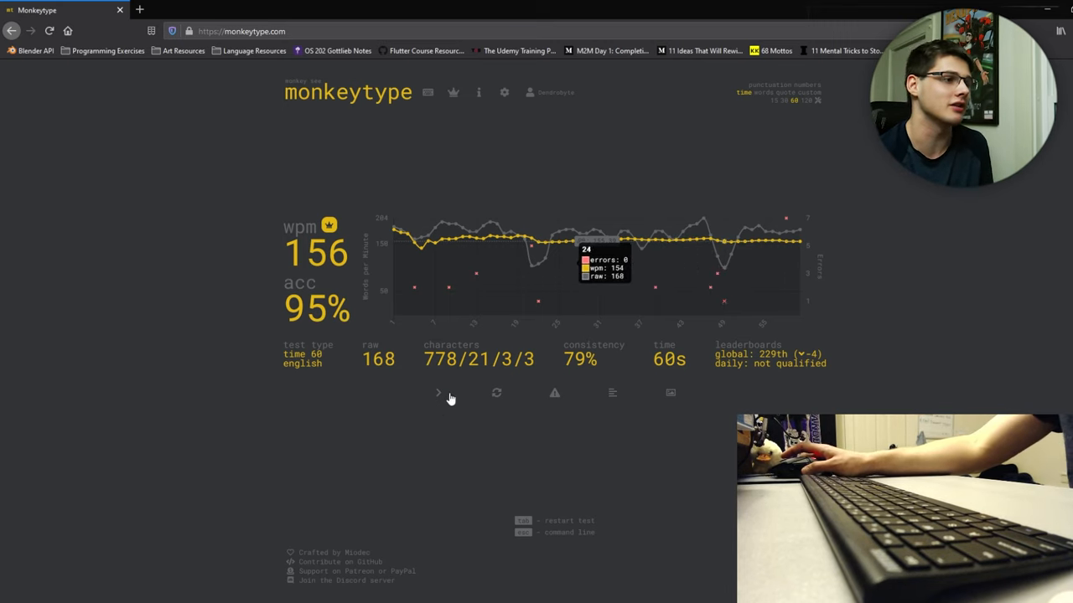
pyautogui.moveTo(554, 393)
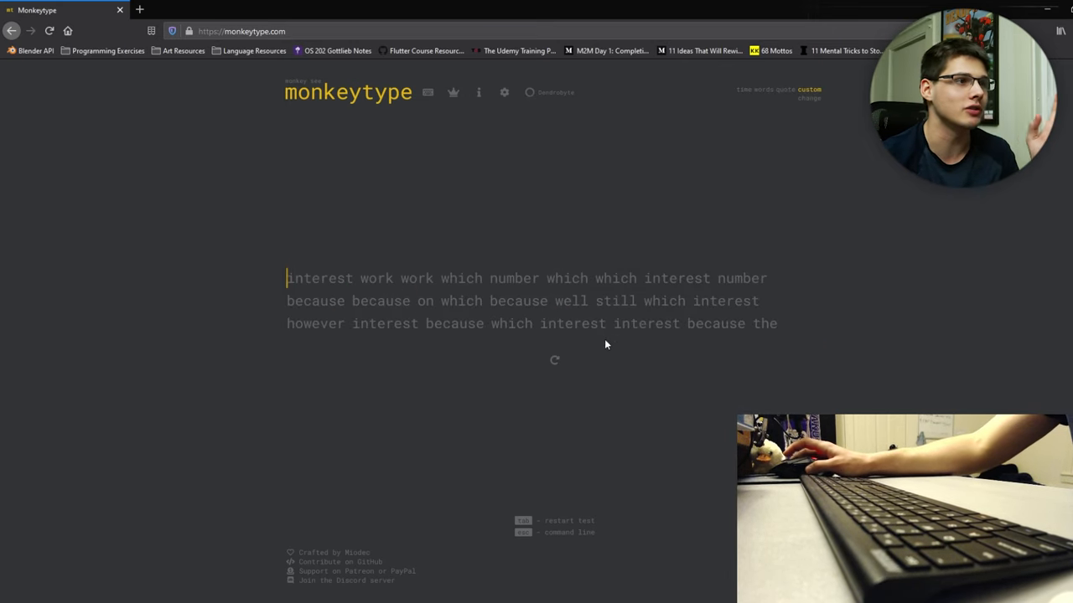
pyautogui.click(529, 92)
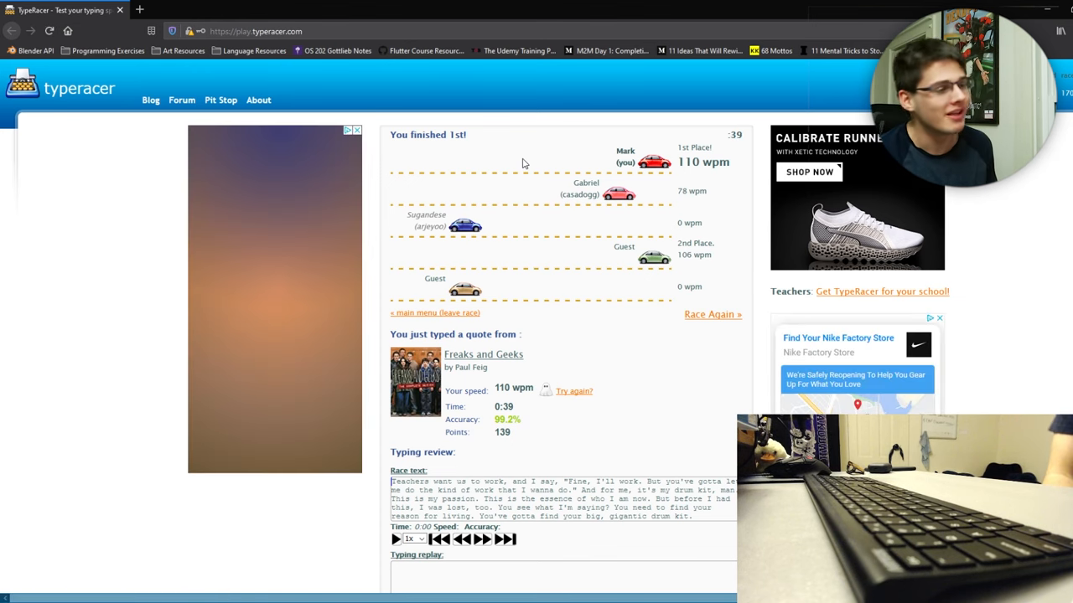
# Scroll the 110 WPM race results down to the speed chart and quote scores
pyautogui.scroll(-3)
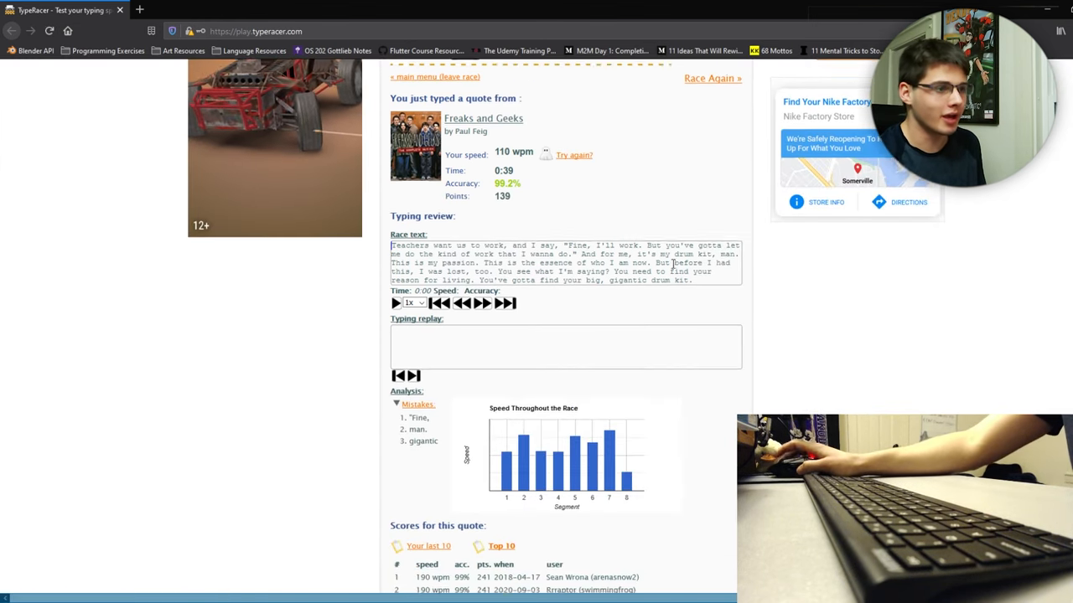
pyautogui.scroll(-3)
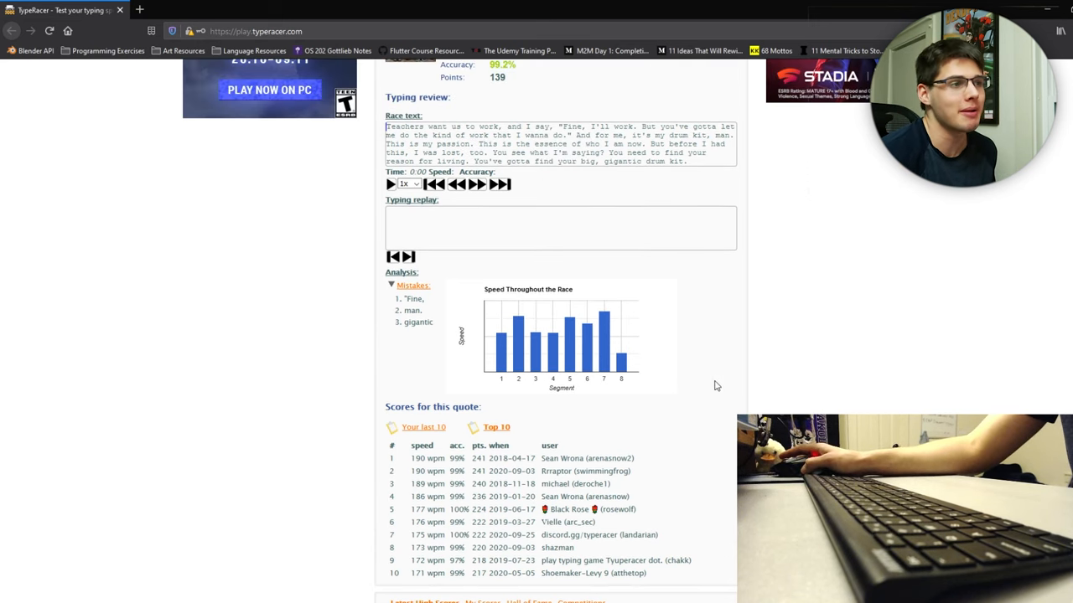
pyautogui.moveTo(543, 341)
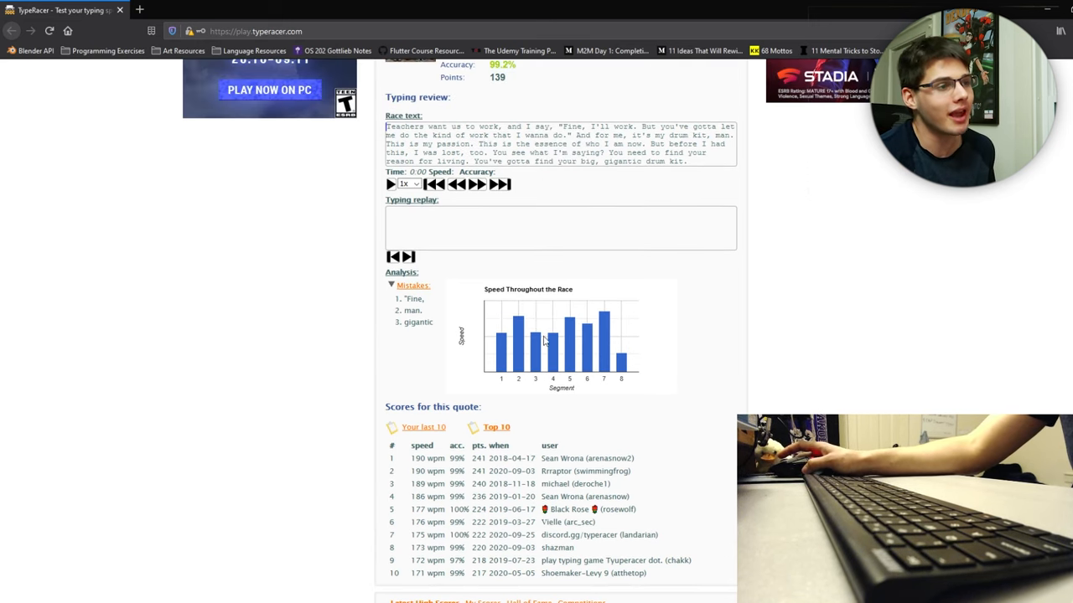
pyautogui.moveTo(569, 360)
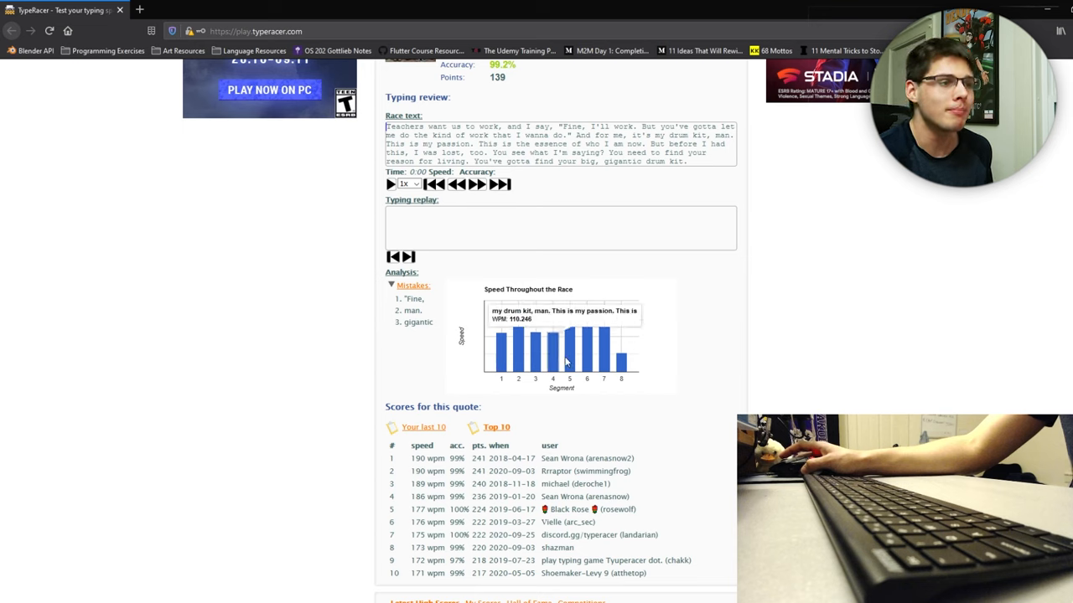
pyautogui.moveTo(501, 379)
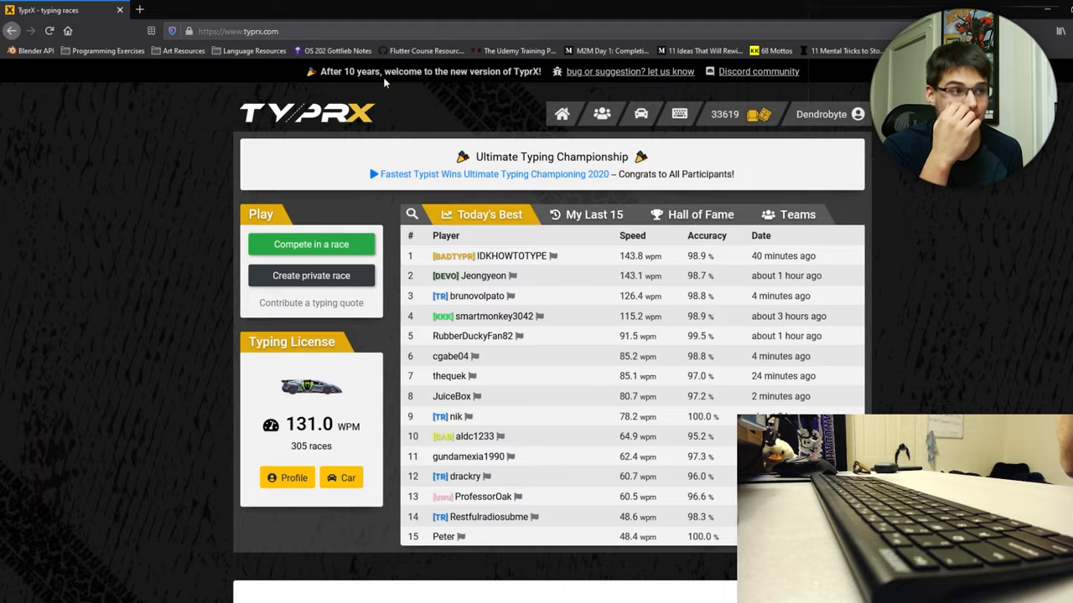
# Go to nitrotype.com and show its real-time typing competition home page
pyautogui.click(311, 244)
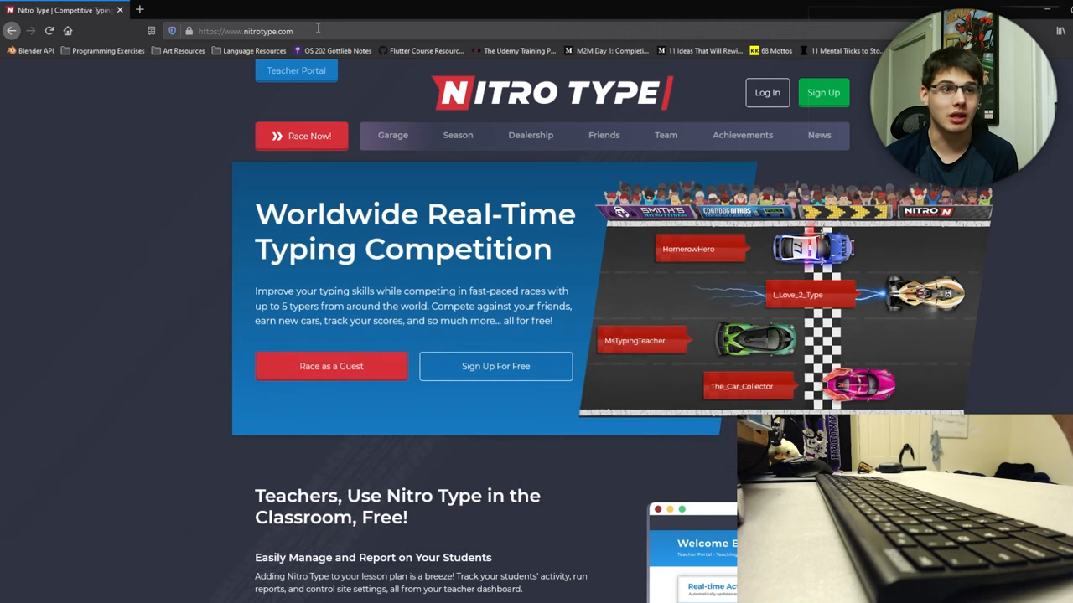
pyautogui.moveTo(530, 135)
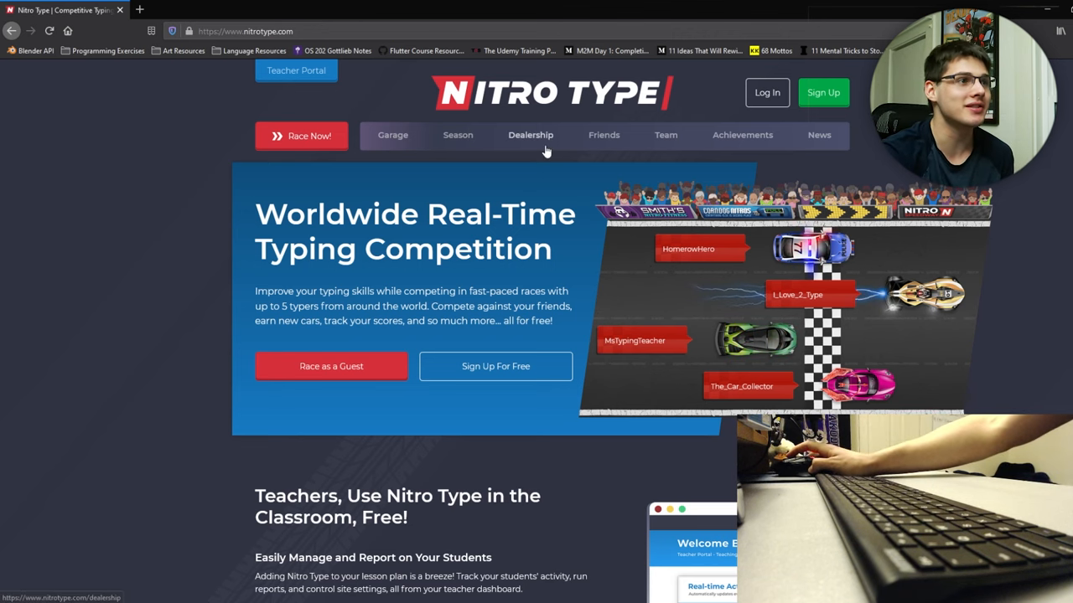
# Visit Nitro Type's car Dealership page, then move on to the farzher WPM site
pyautogui.click(531, 135)
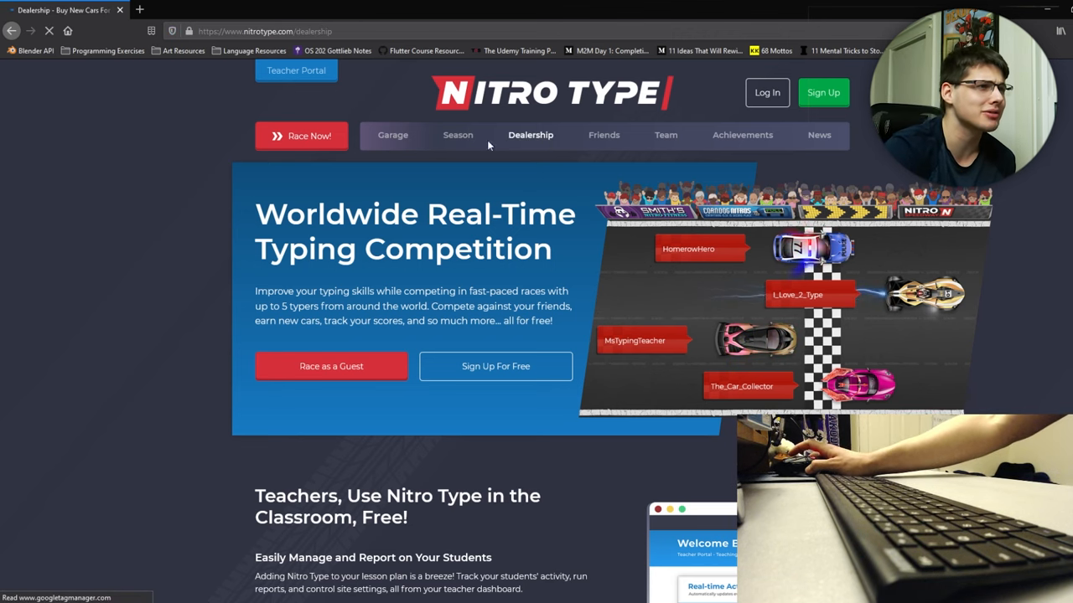
pyautogui.click(739, 135)
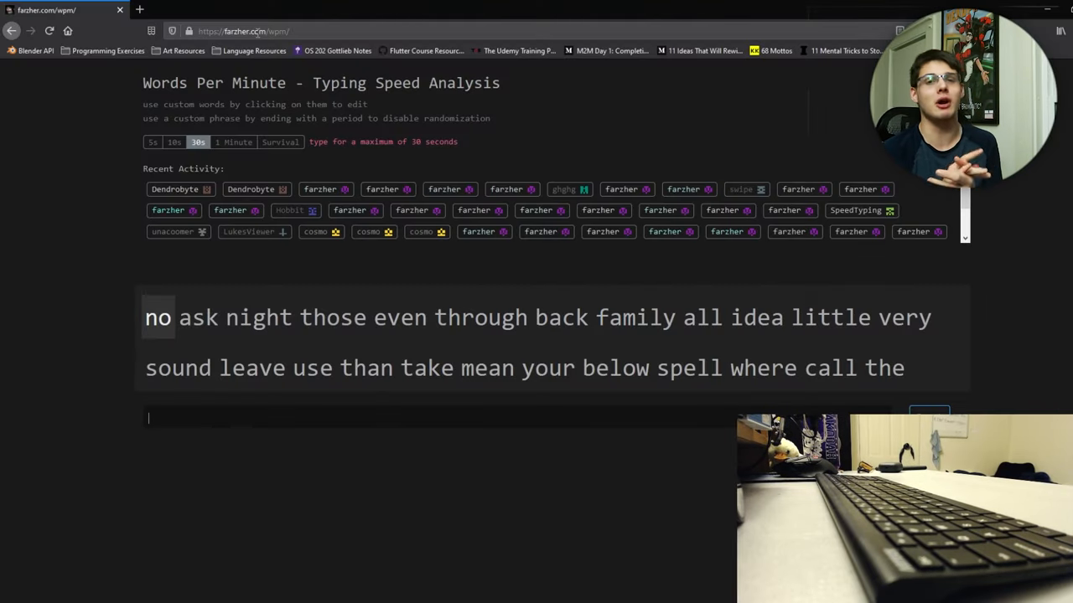
pyautogui.moveTo(365, 354)
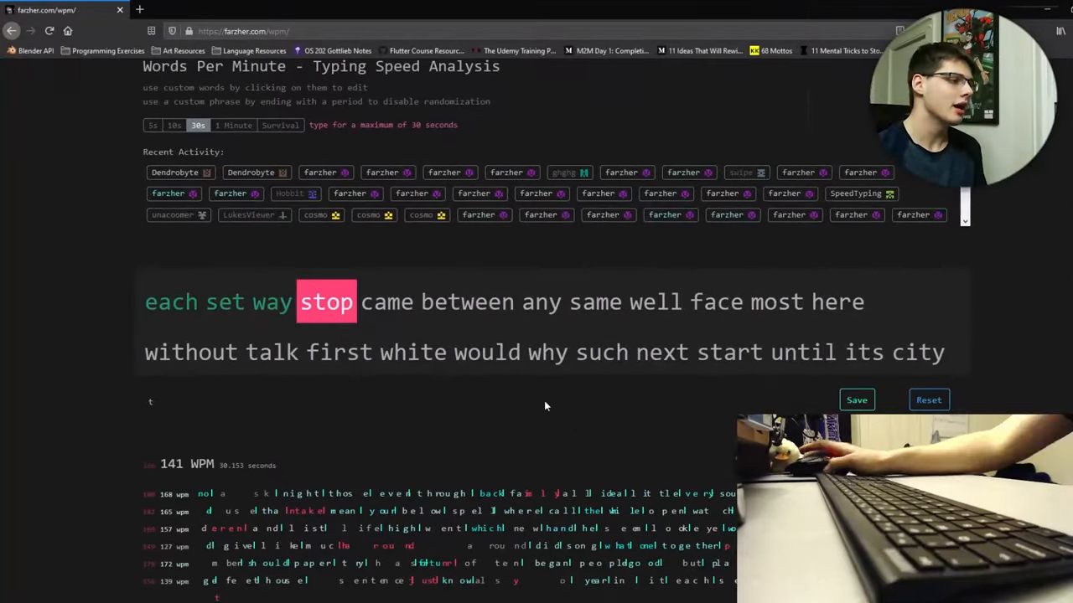
pyautogui.moveTo(549, 262)
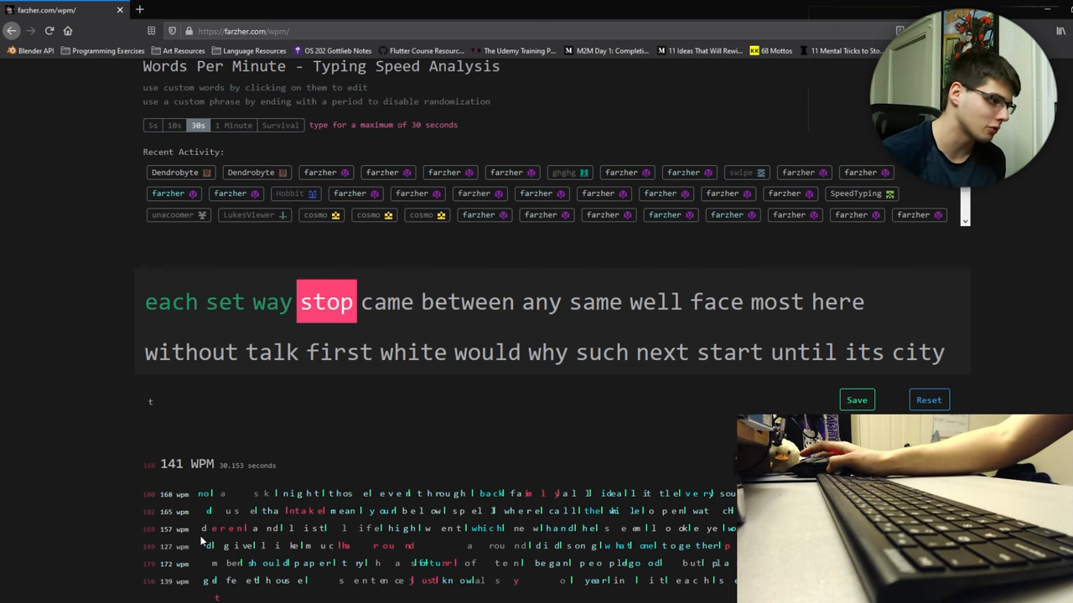
# Run Survival mode at a 120 WPM minimum, typing 'that look between story'
pyautogui.click(279, 125)
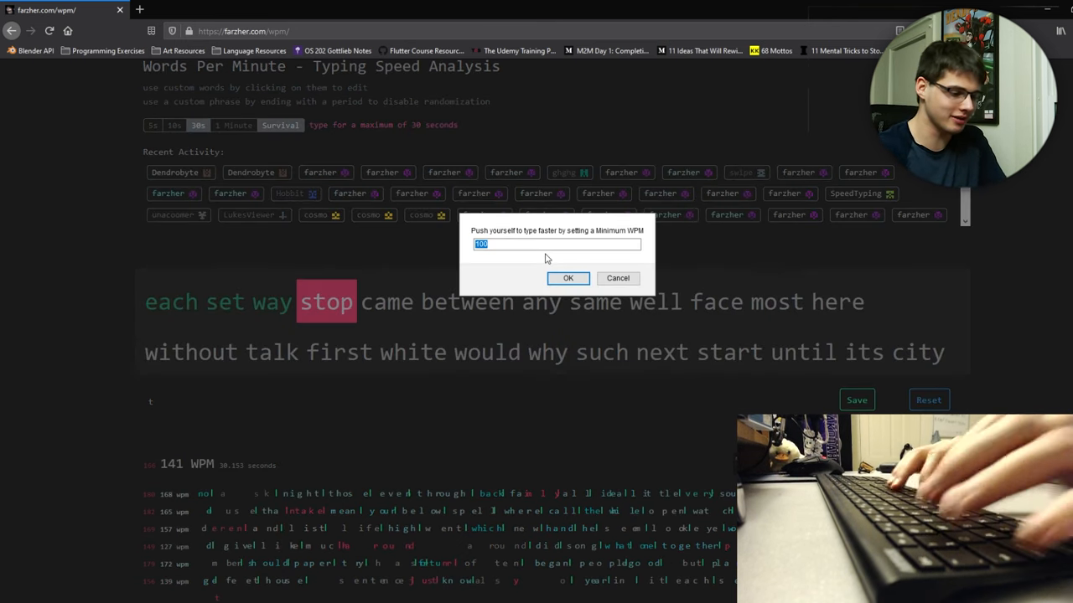
pyautogui.click(568, 278)
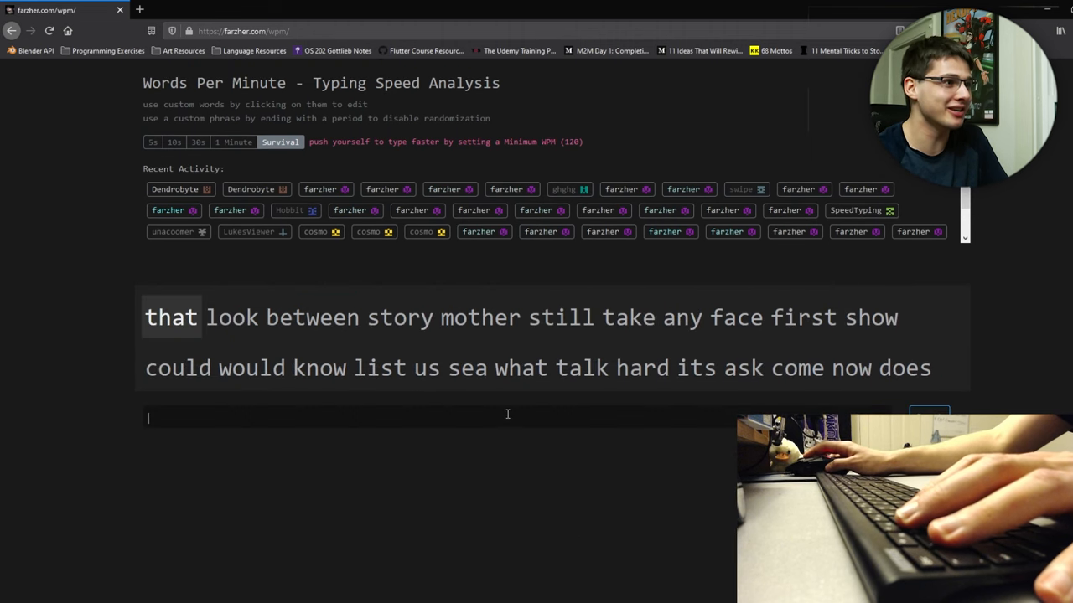
pyautogui.write('that look between')
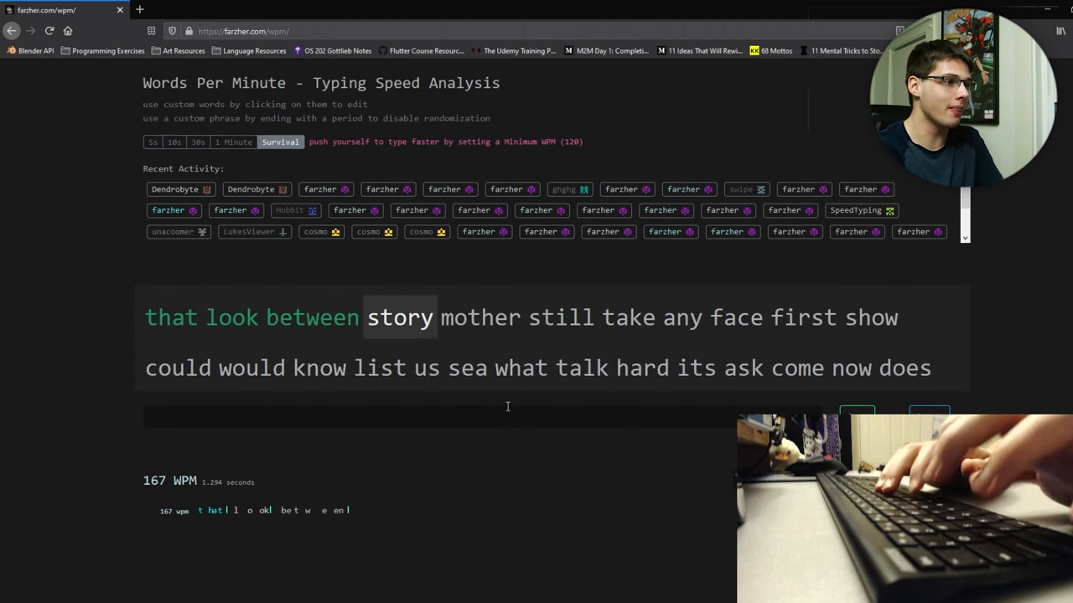
pyautogui.write('story')
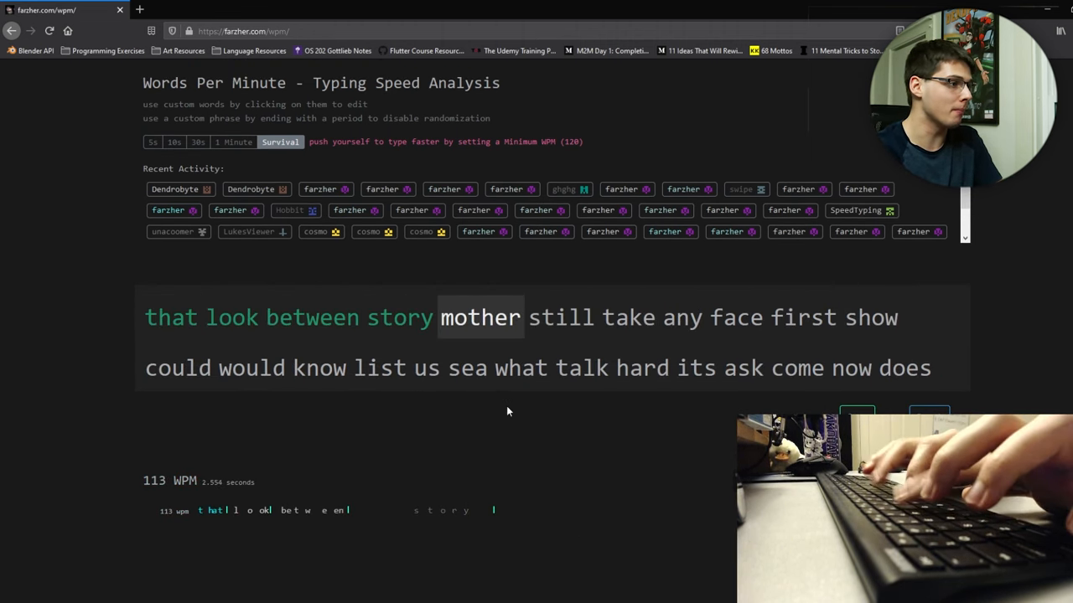
pyautogui.moveTo(542, 394)
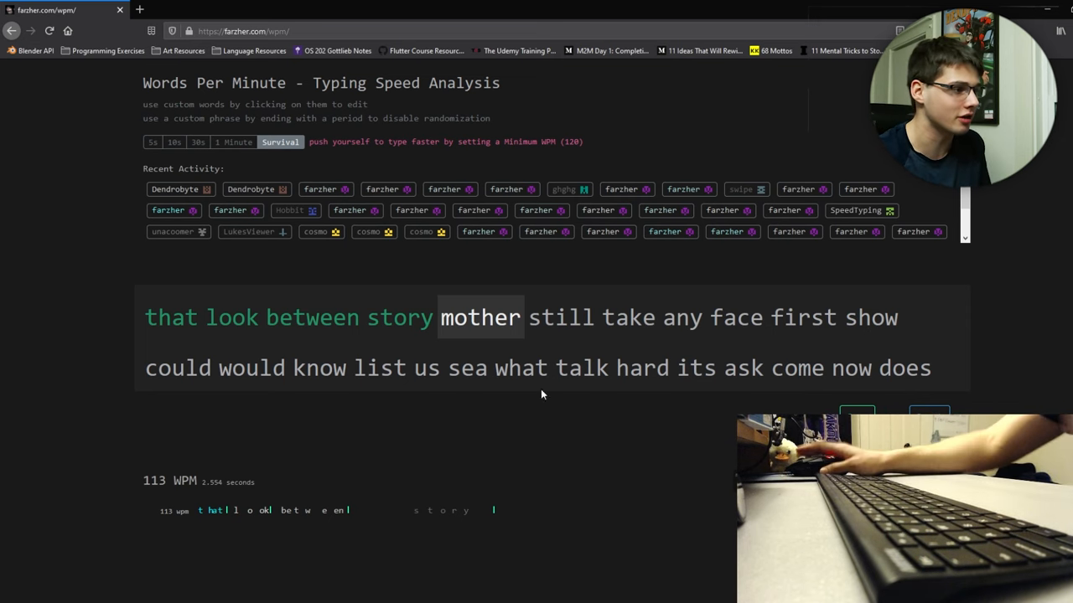